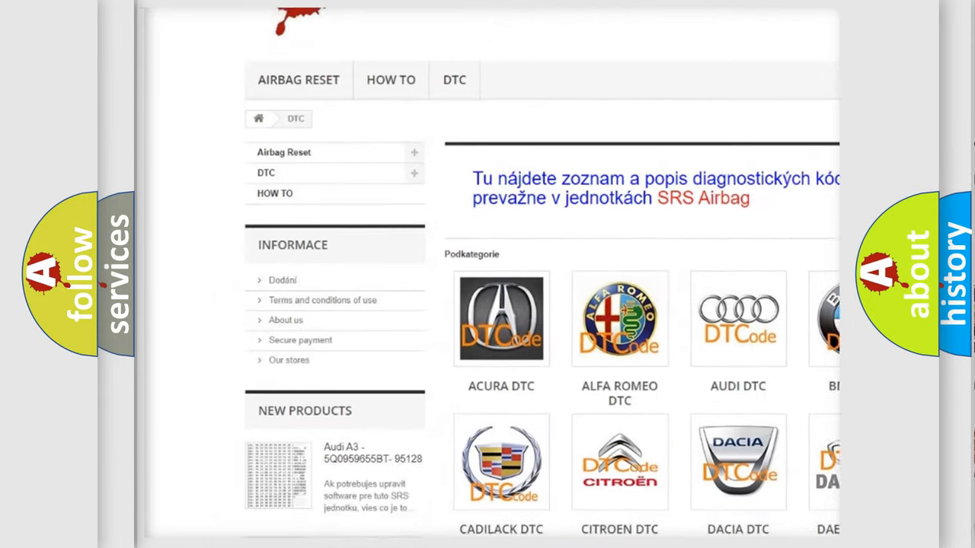
scroll(down, 3)
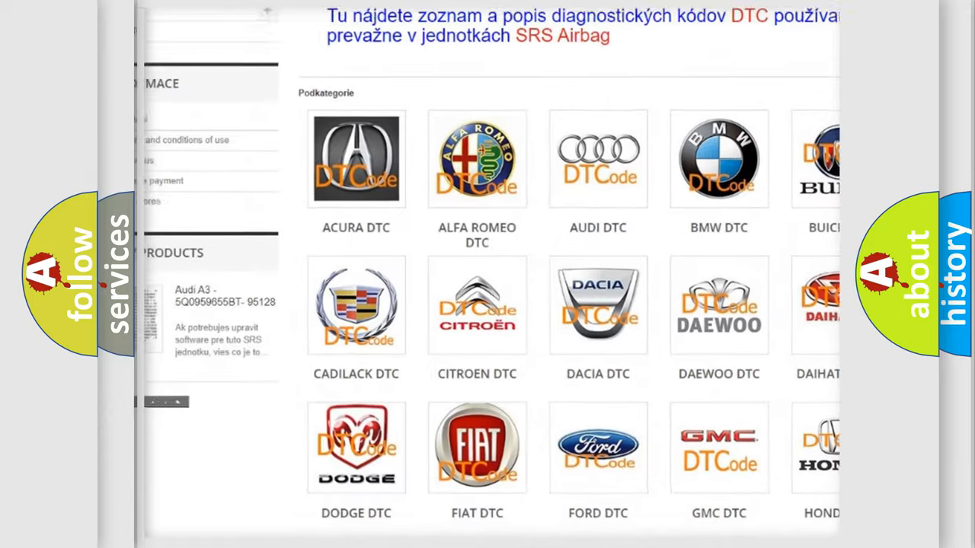